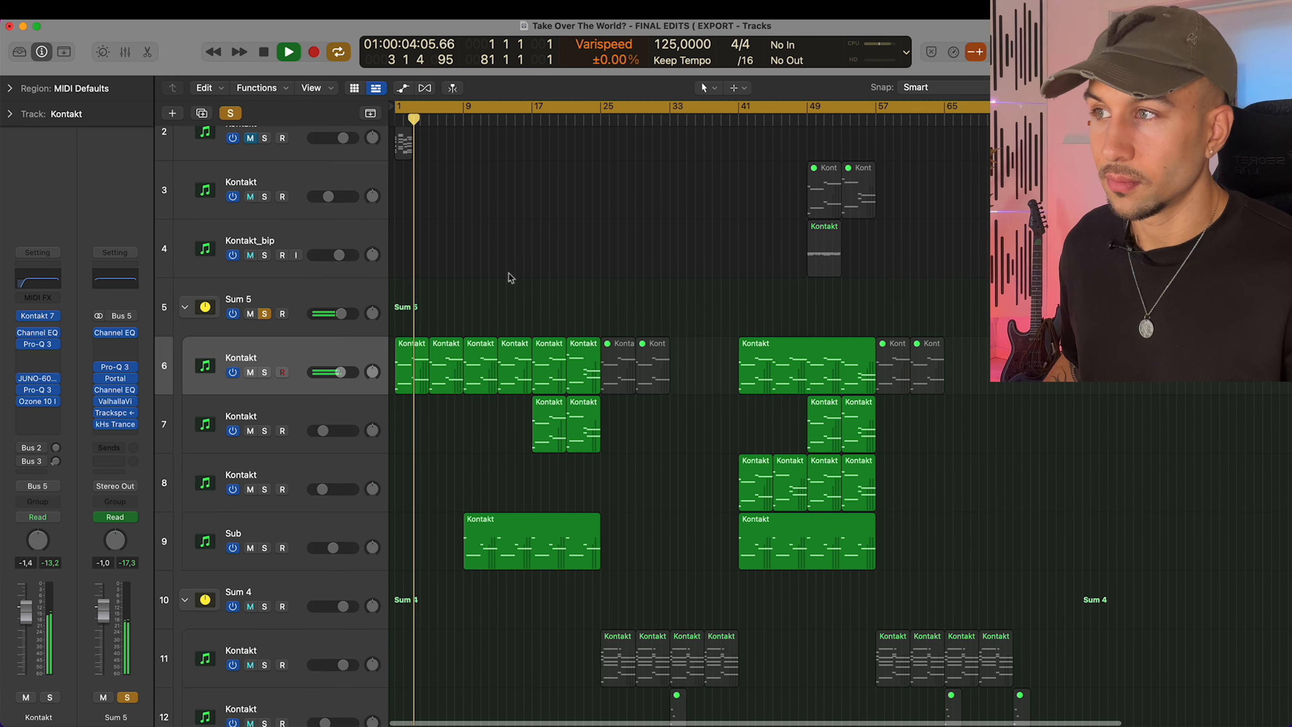
# View the JUNO-60 Chorus plugin on the Kontakt track and move its window aside
pyautogui.click(263, 51)
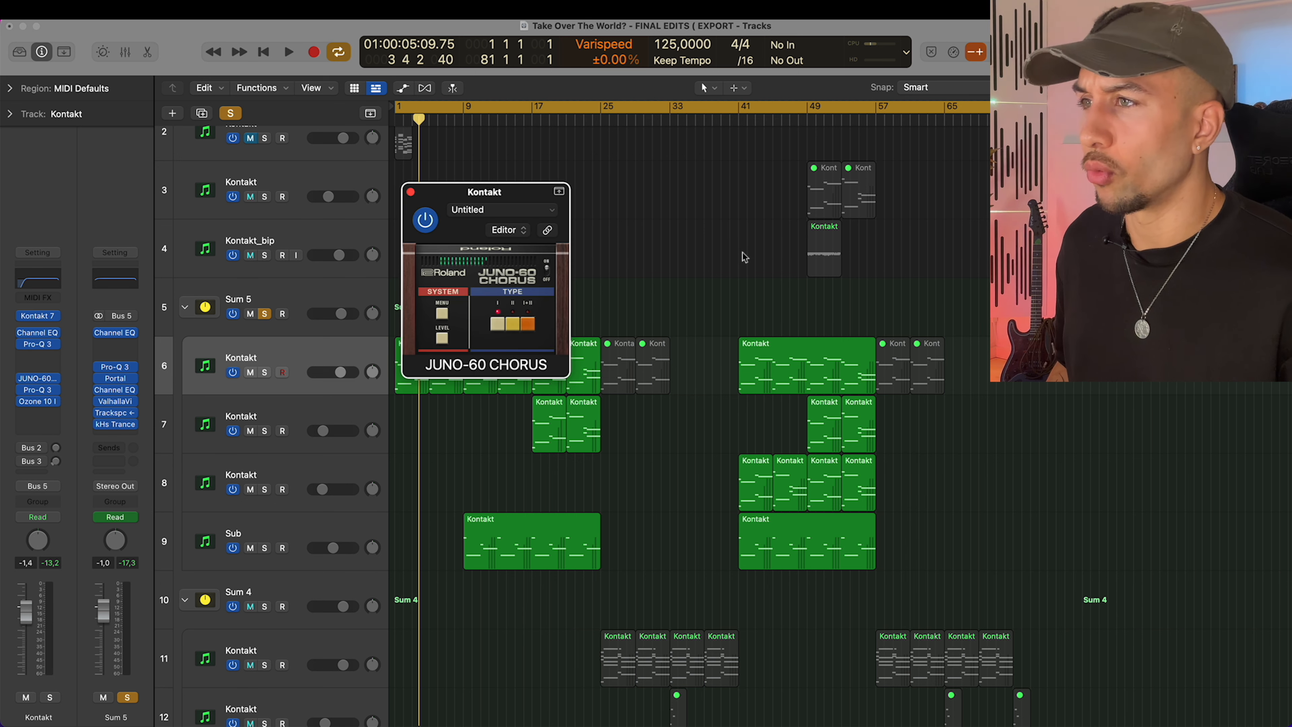
pyautogui.moveTo(484, 191); pyautogui.dragTo(660, 173)
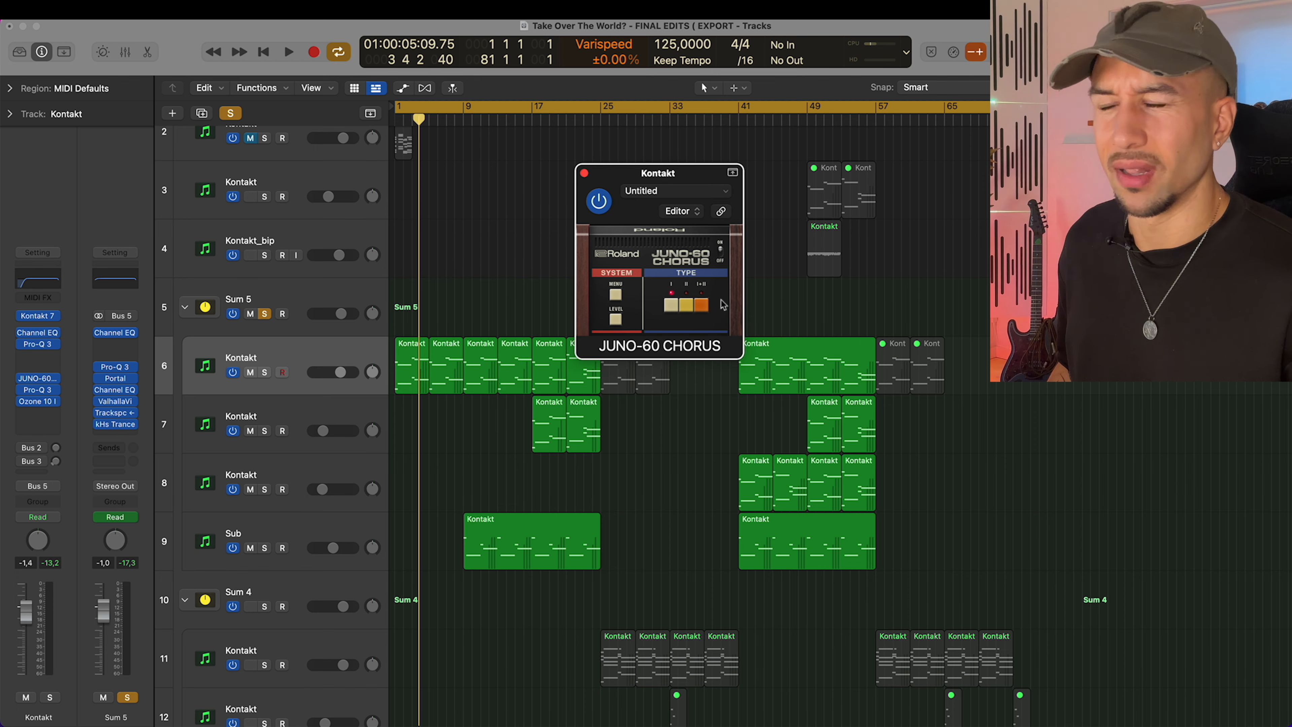
pyautogui.moveTo(765, 296)
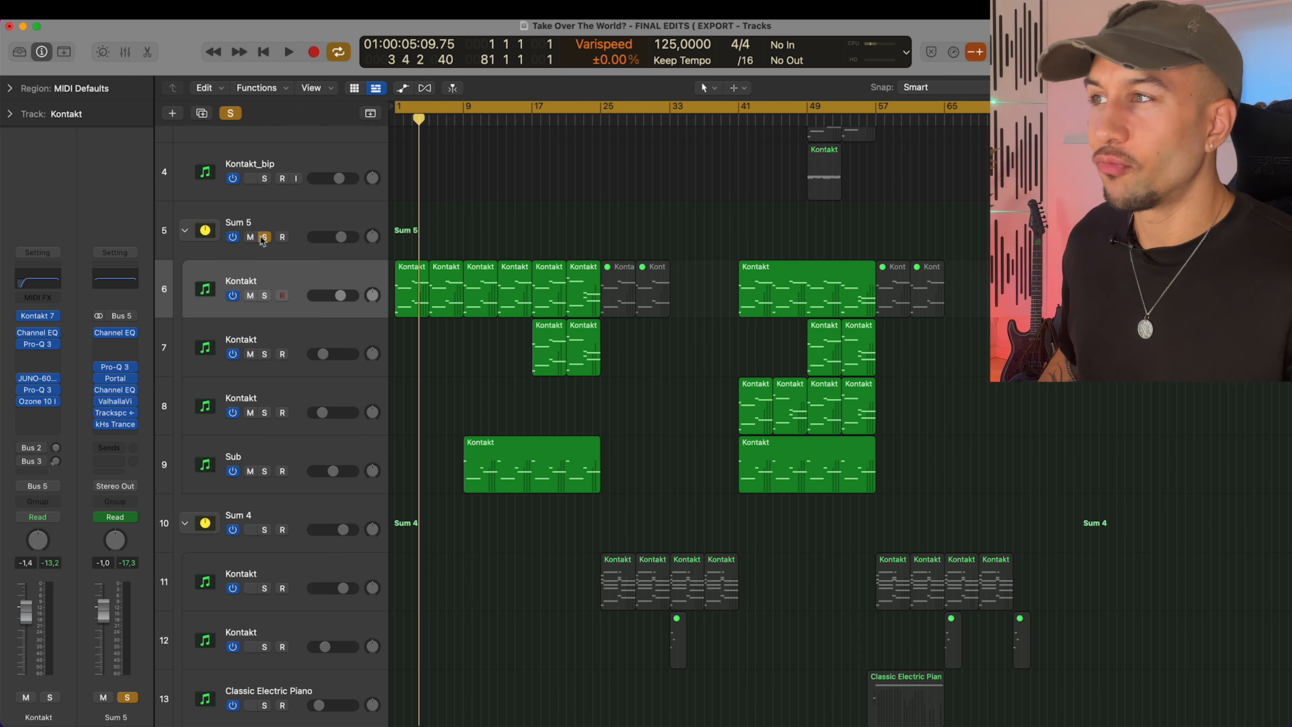
# Scroll to the vocal tracks and play the vocal section with bx_crispytuner on VOX LEAD NU
pyautogui.scroll(-3)
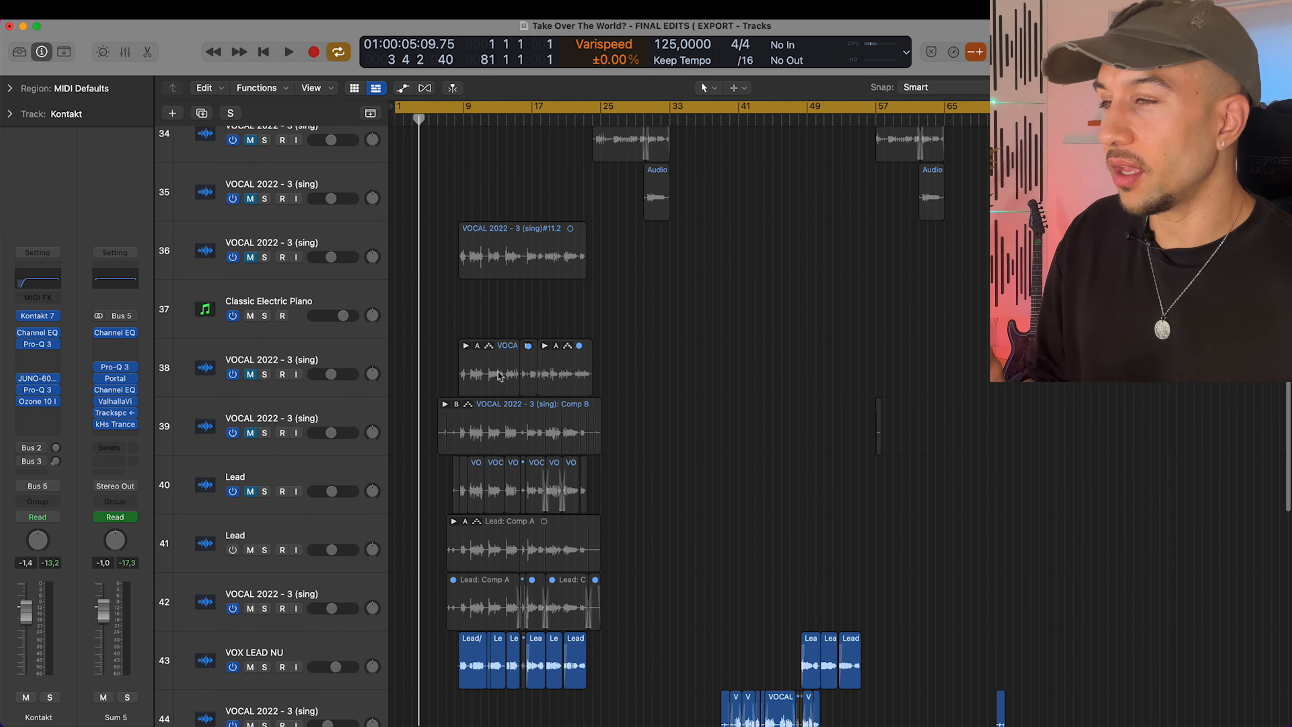
pyautogui.scroll(-3)
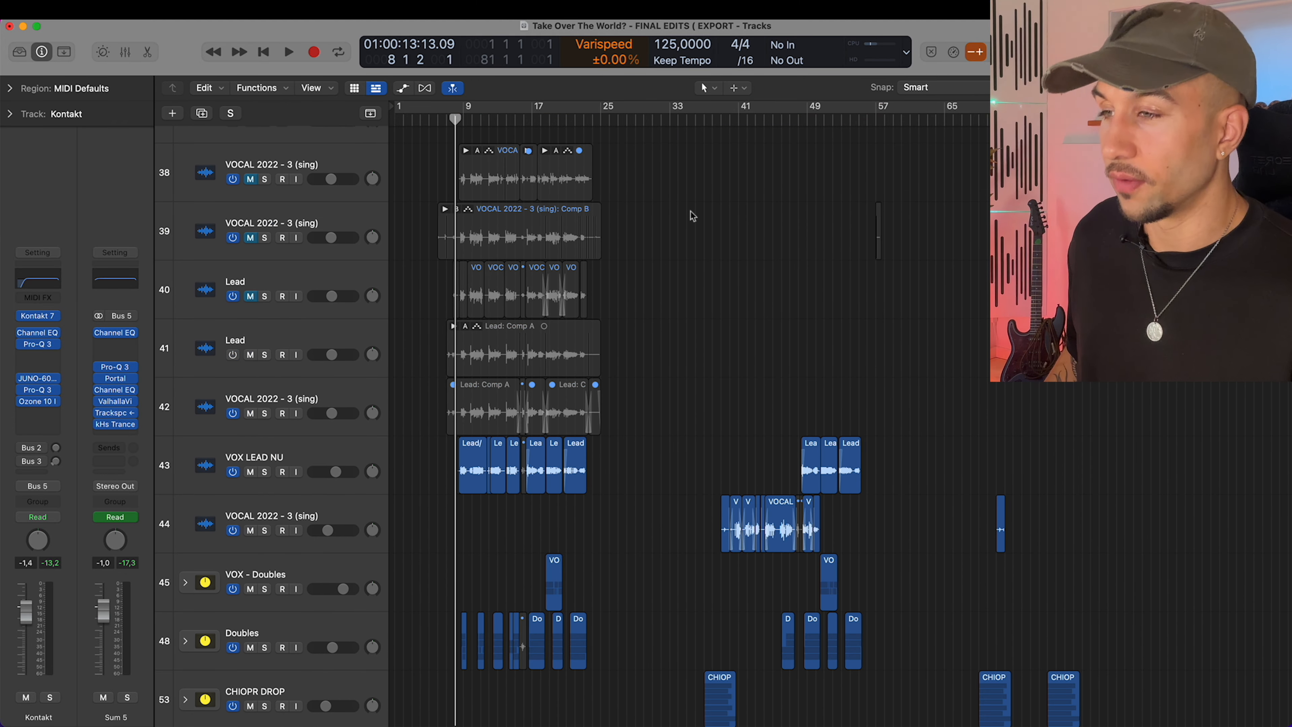
pyautogui.click(289, 51)
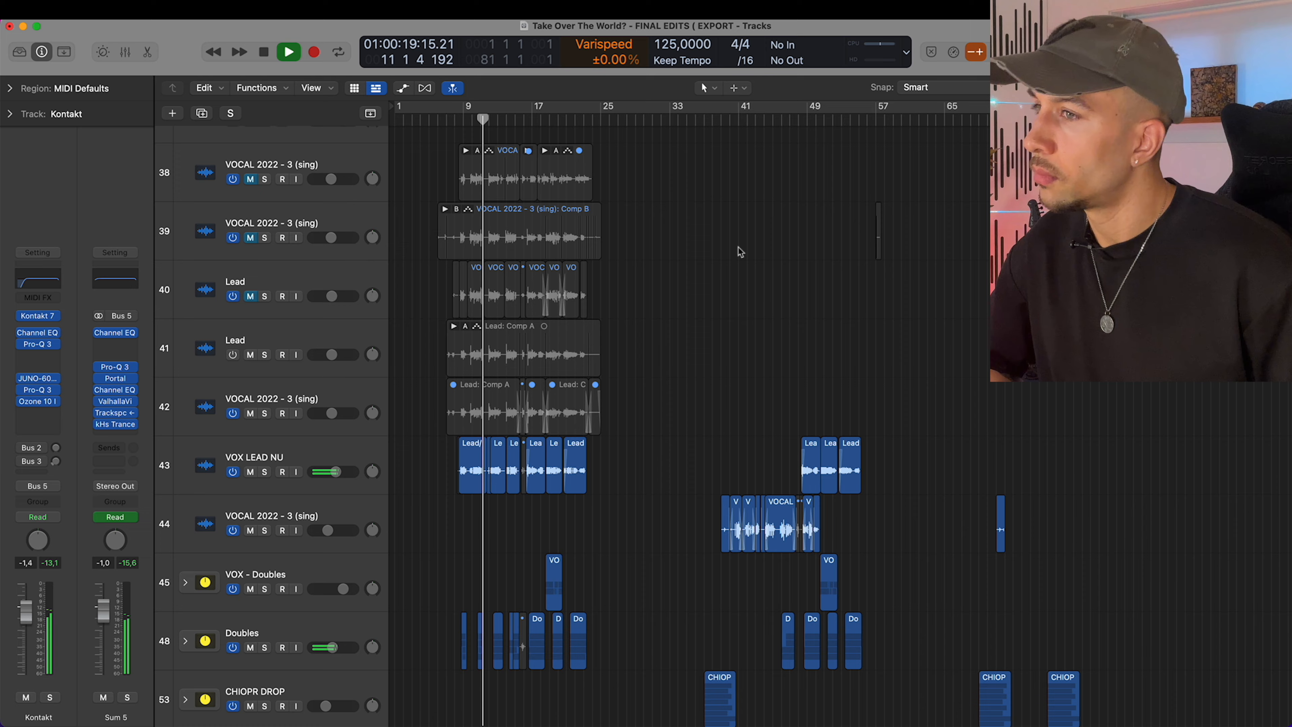
pyautogui.scroll(-3)
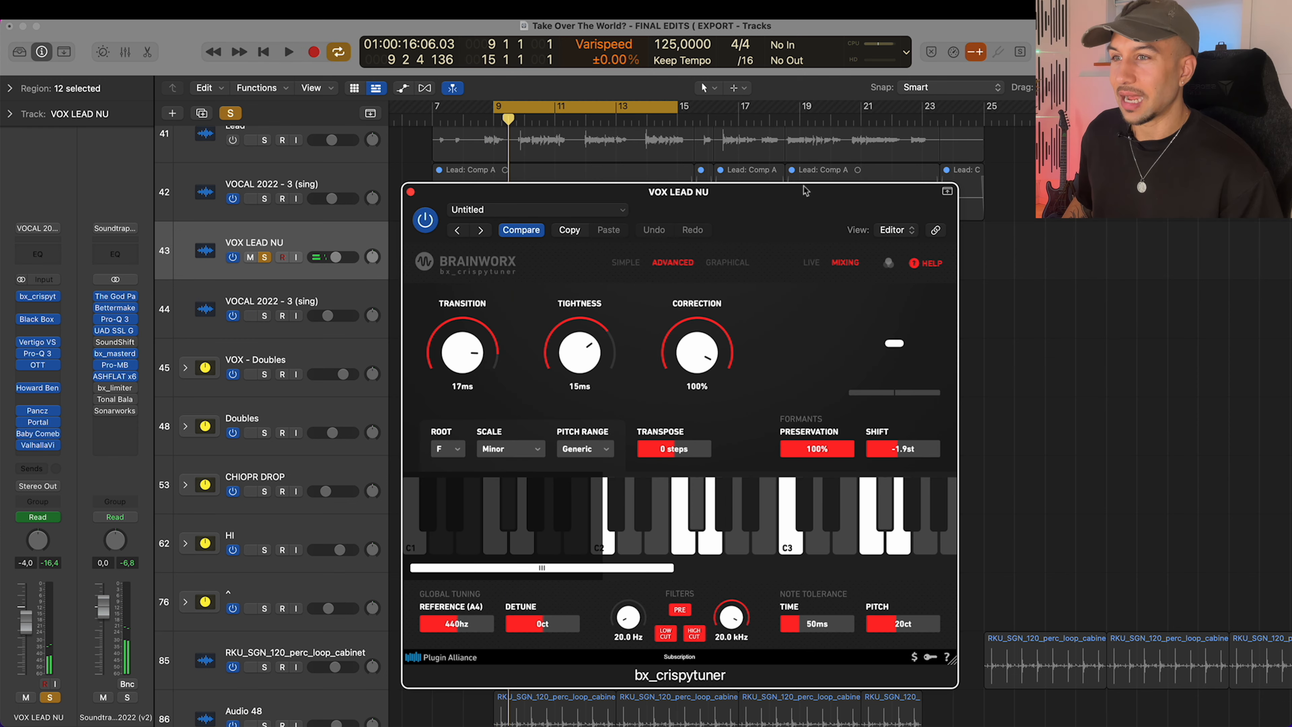
# Close bx_crispytuner and expand the Doubles stack to show its vocal take tracks
pyautogui.moveTo(679, 191); pyautogui.dragTo(929, 120)
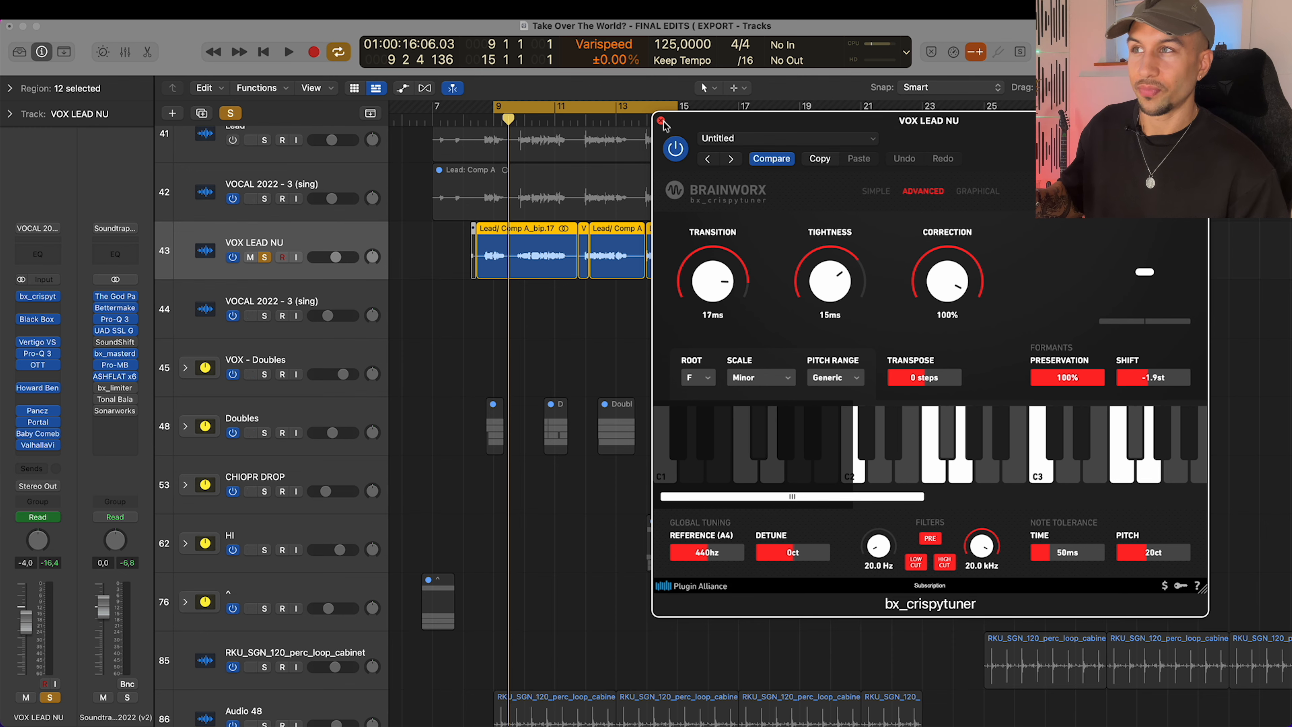
pyautogui.click(662, 124)
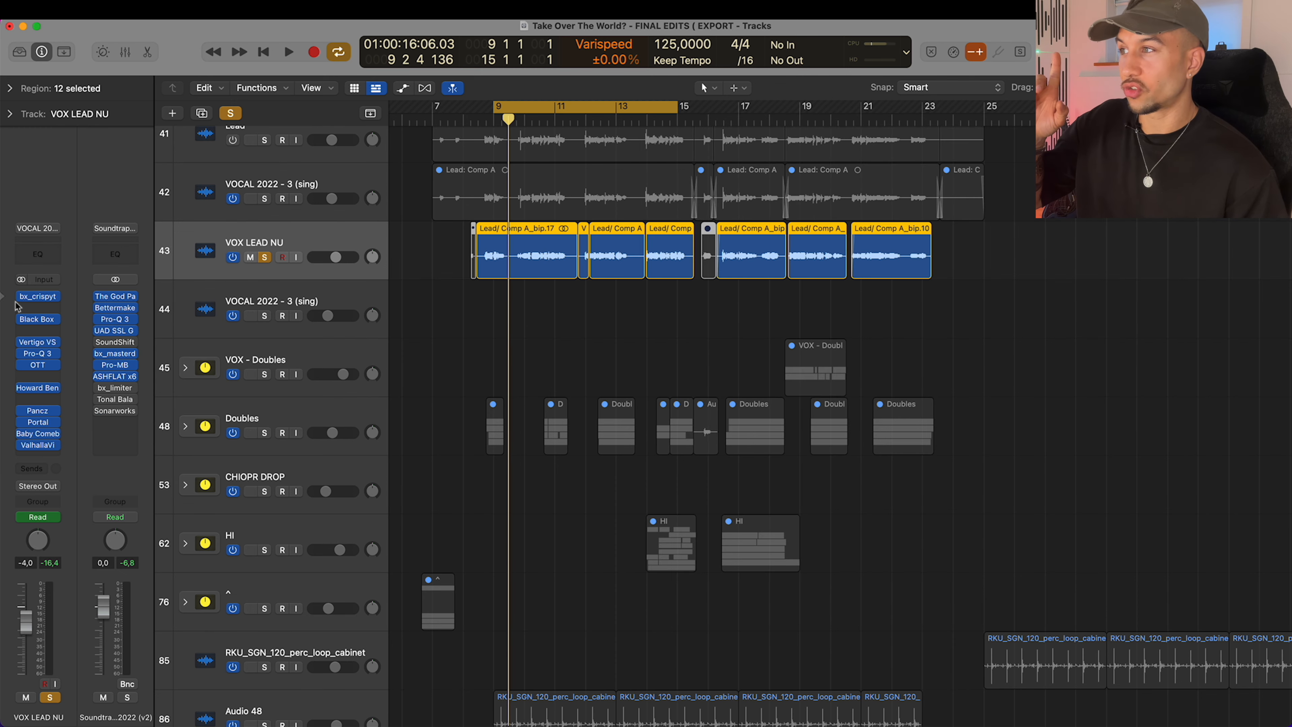
pyautogui.click(37, 296)
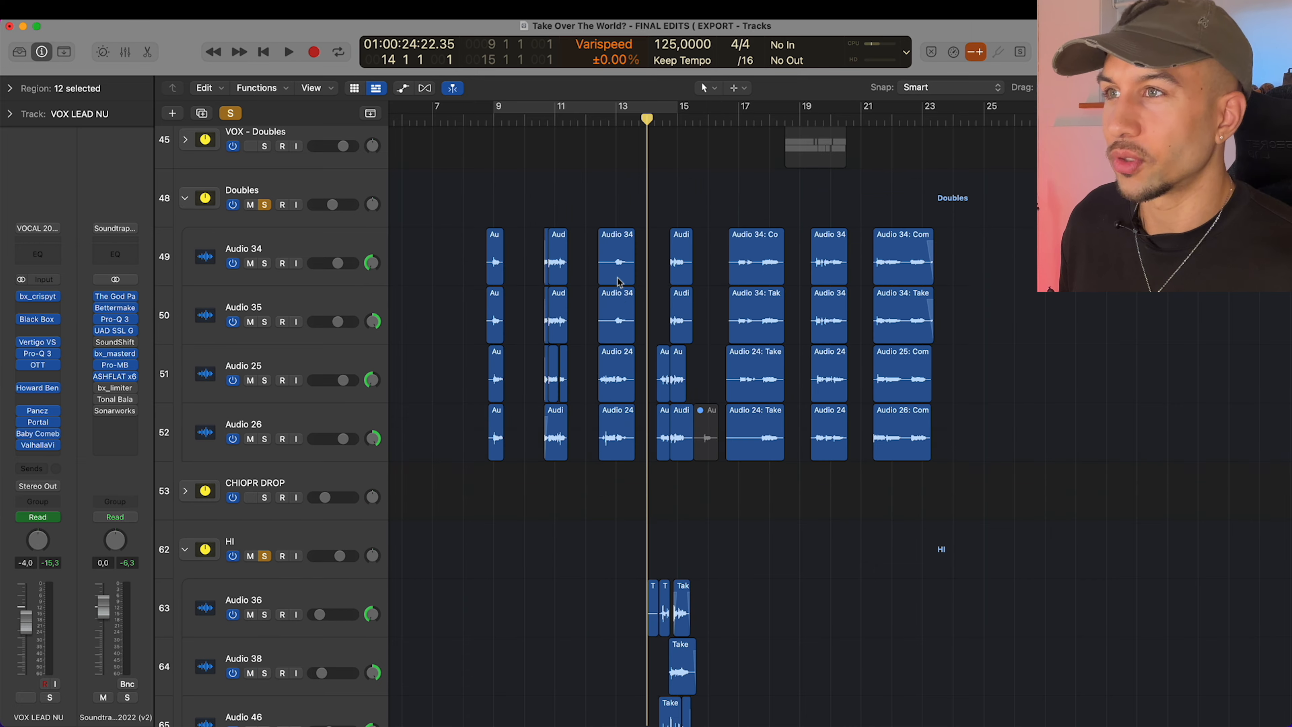
# Scroll the track list past the collapsed Doubles stack toward the synth and VOX - Drop tracks
pyautogui.scroll(-3)
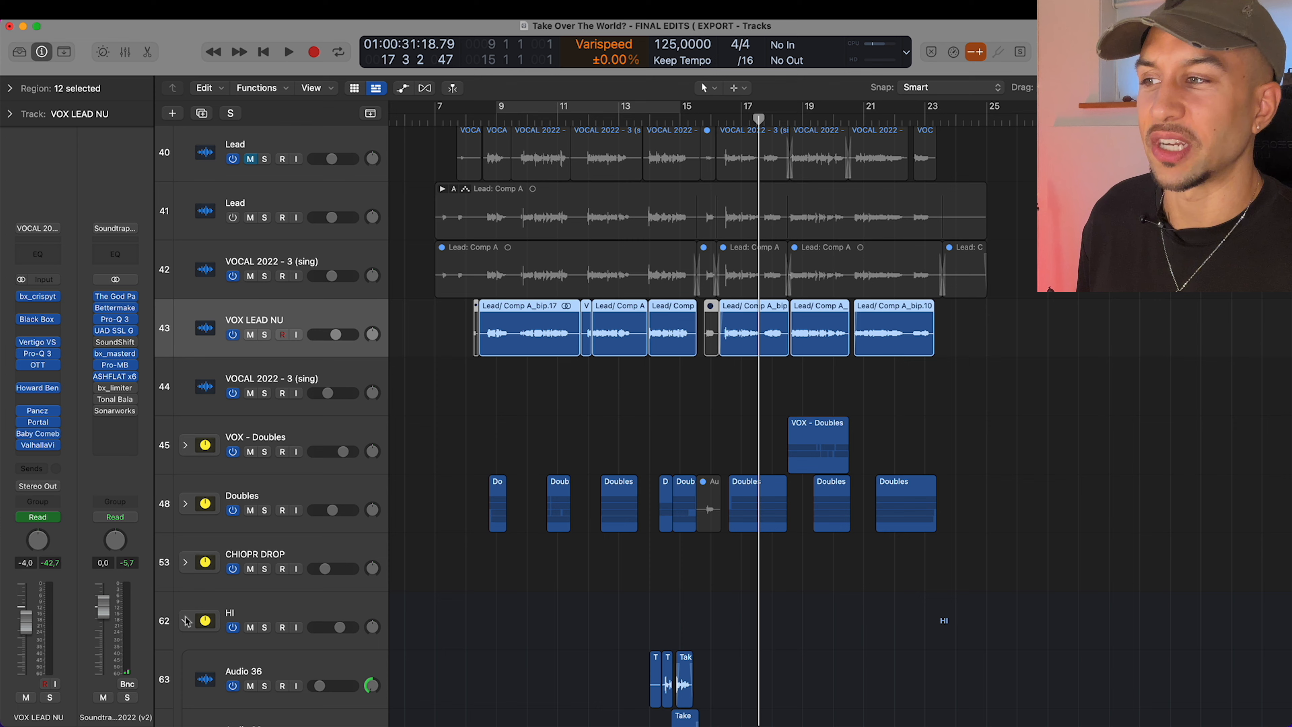
pyautogui.scroll(-3)
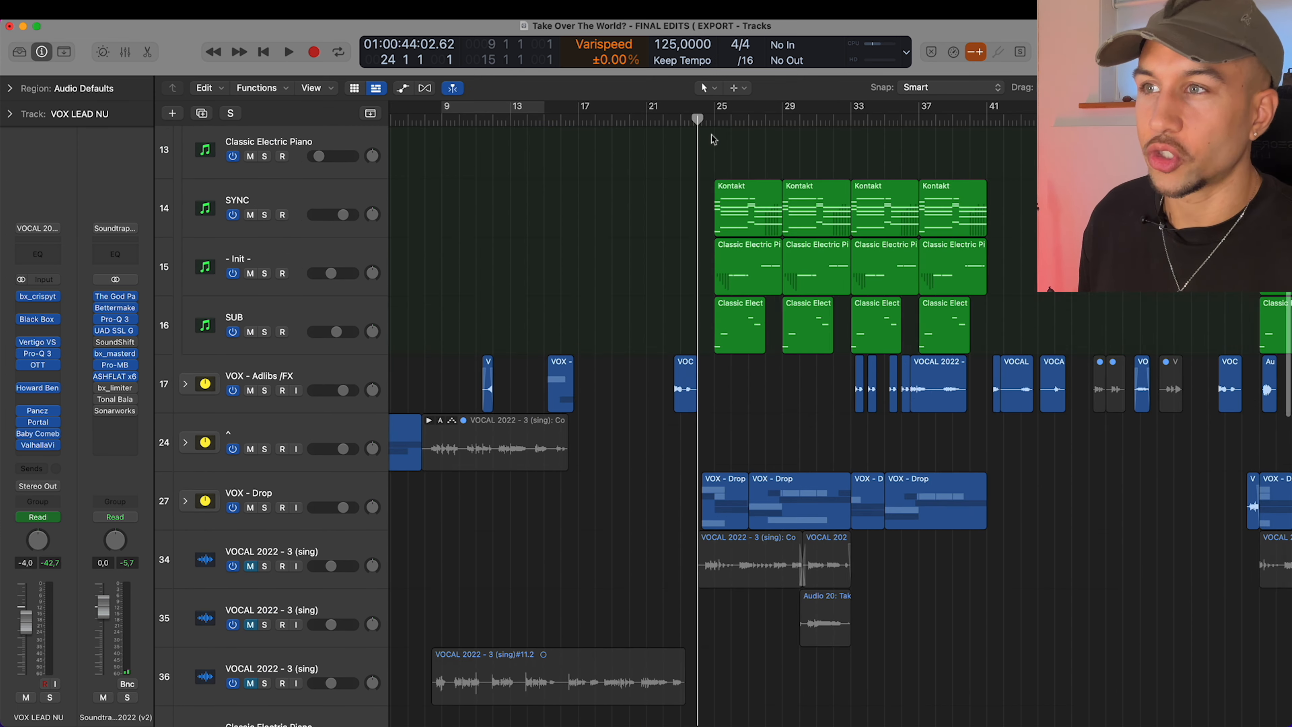
# Audition from bar 24, then open the Kontakt 7 'Kid B Elusive' instrument on track 11
pyautogui.click(287, 51)
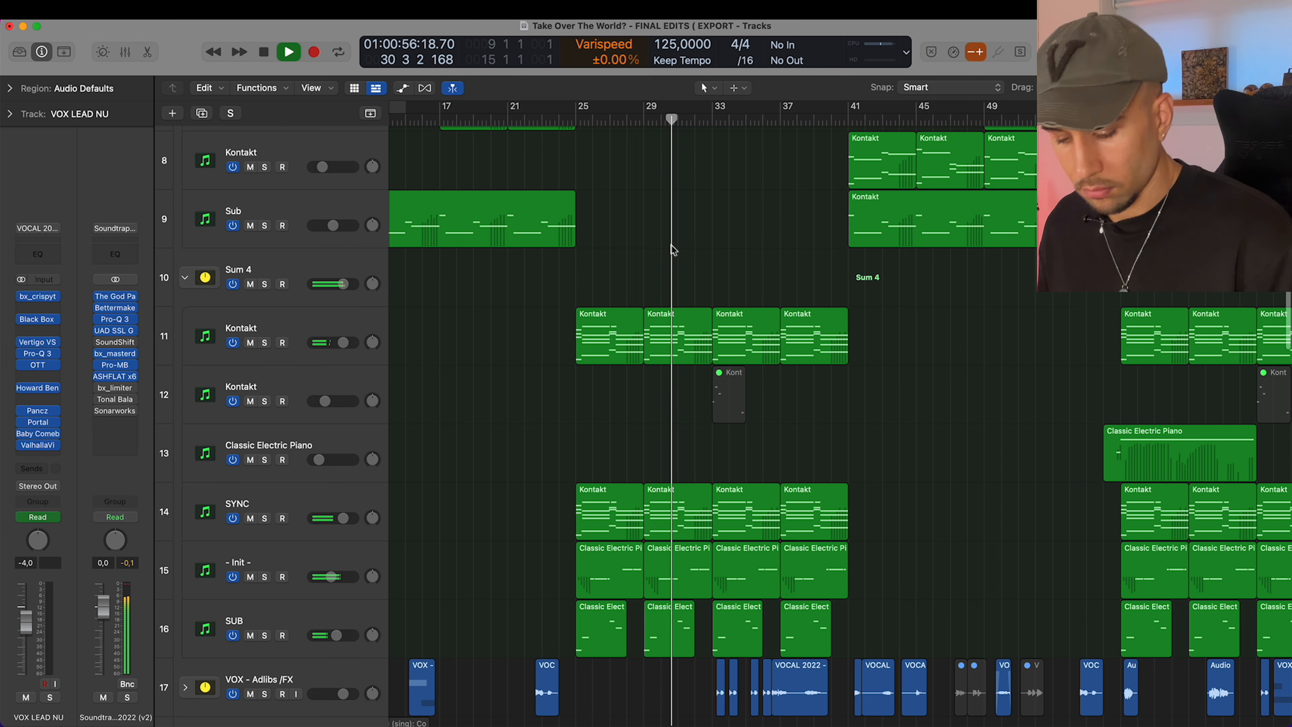
pyautogui.click(263, 52)
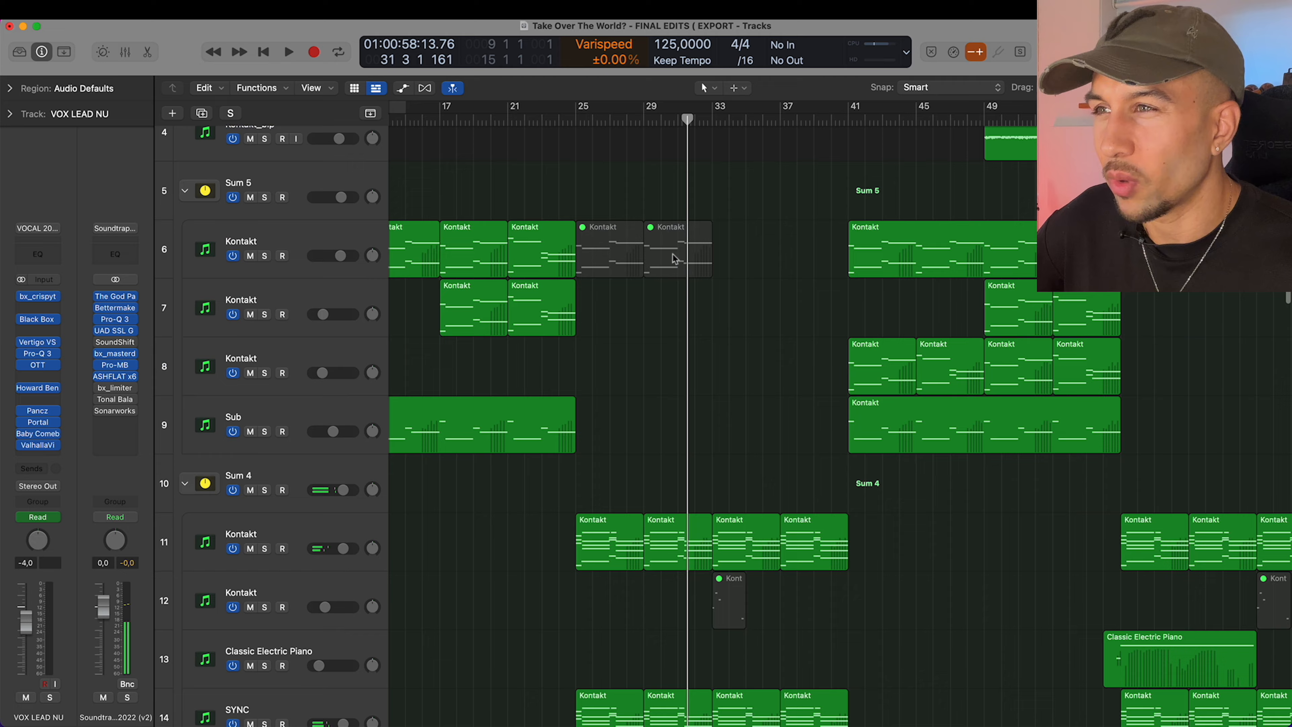
pyautogui.scroll(-3)
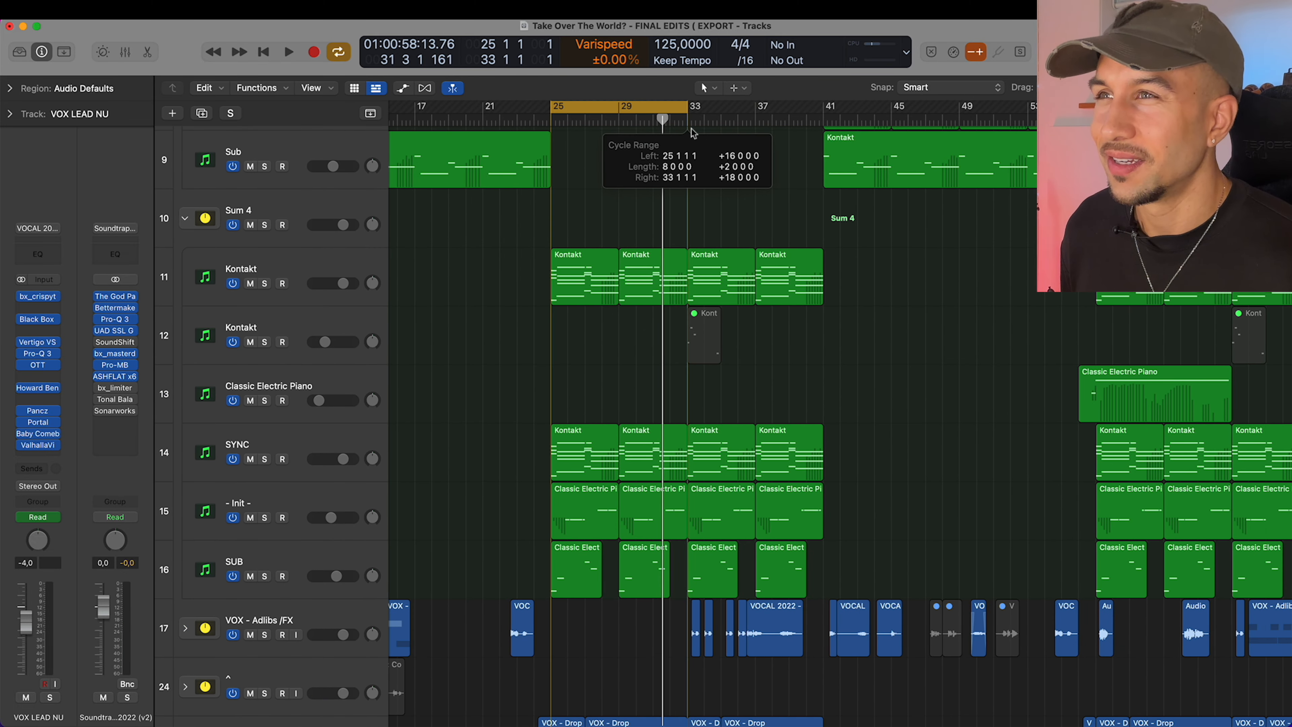
pyautogui.click(264, 224)
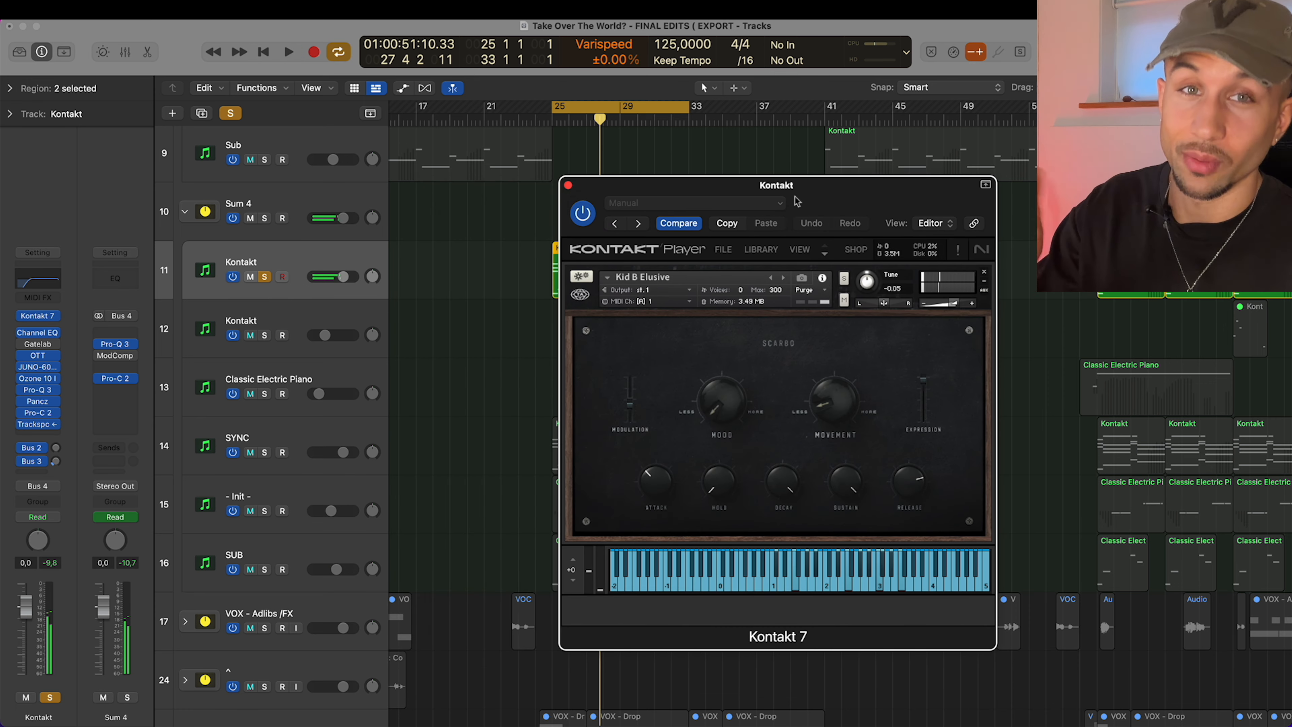
# Close Kontakt 7 and bring up the Pro-Q 3 EQ on the - Init - synth track
pyautogui.click(567, 185)
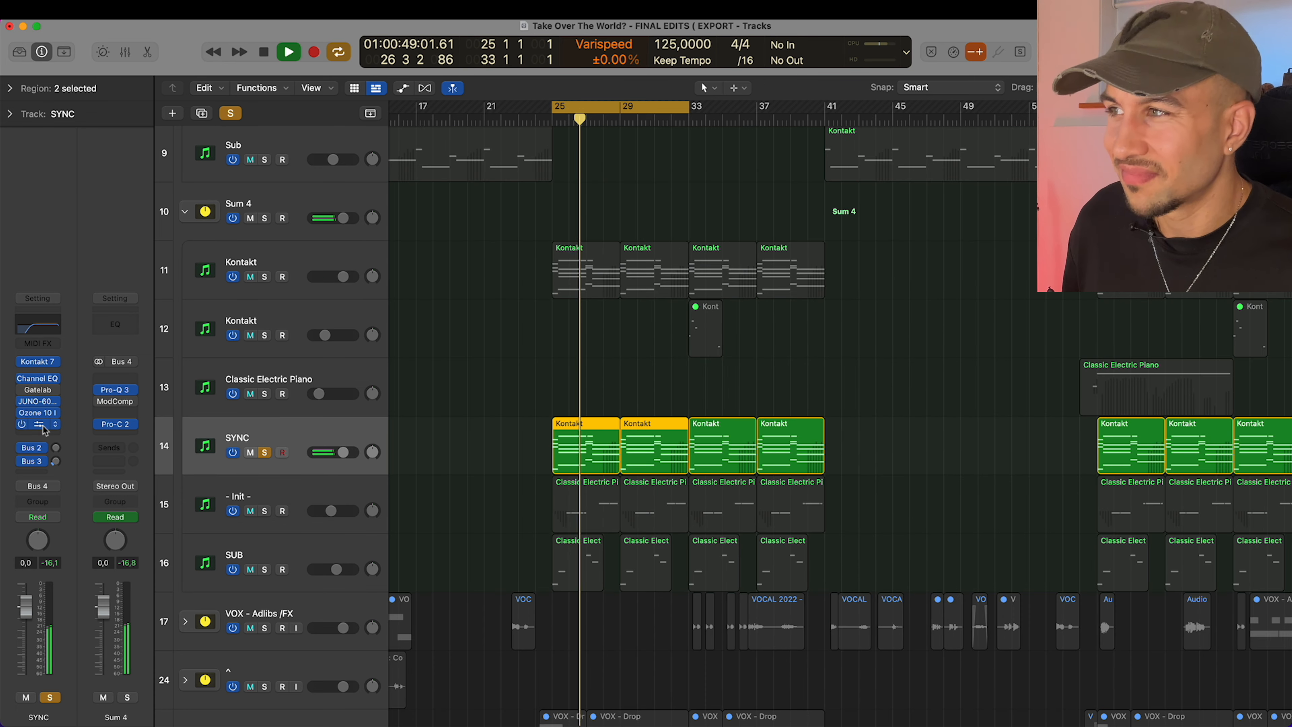
pyautogui.click(37, 425)
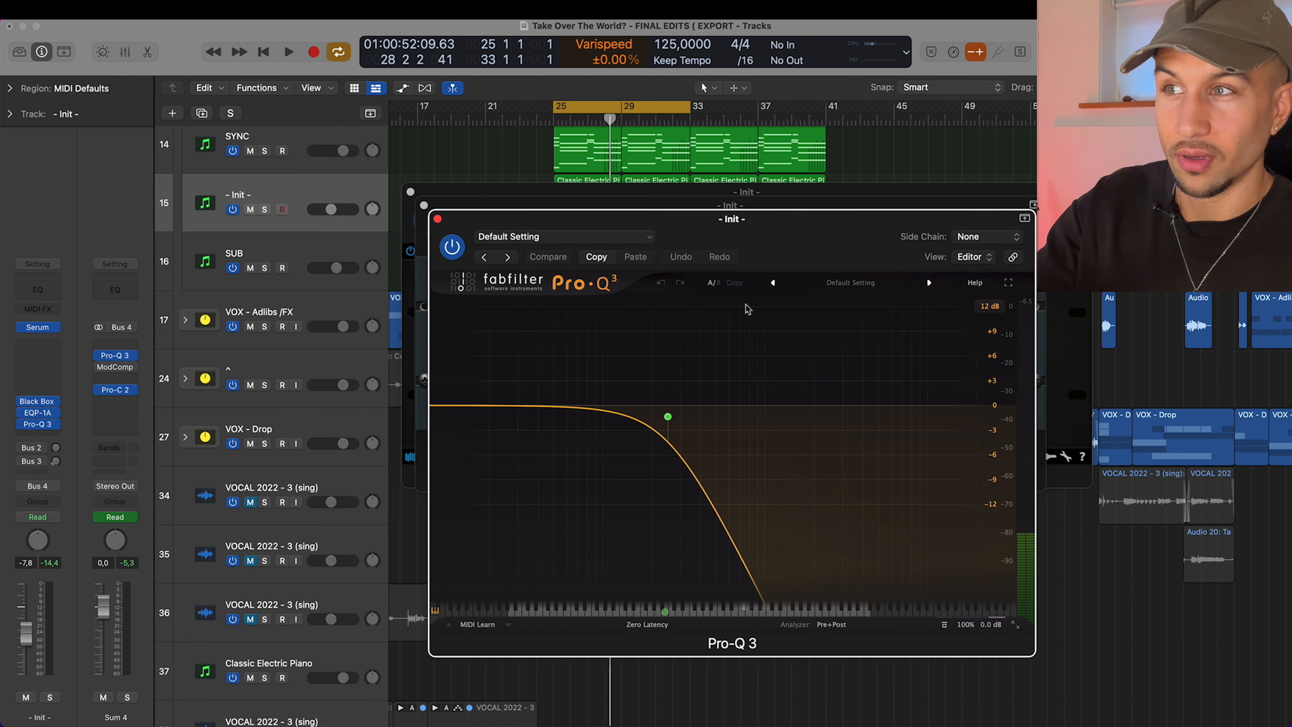
# Close Pro-Q 3 and expand the VOX - Drop stack to show its Lead, VOXI and piano tracks
pyautogui.click(668, 416)
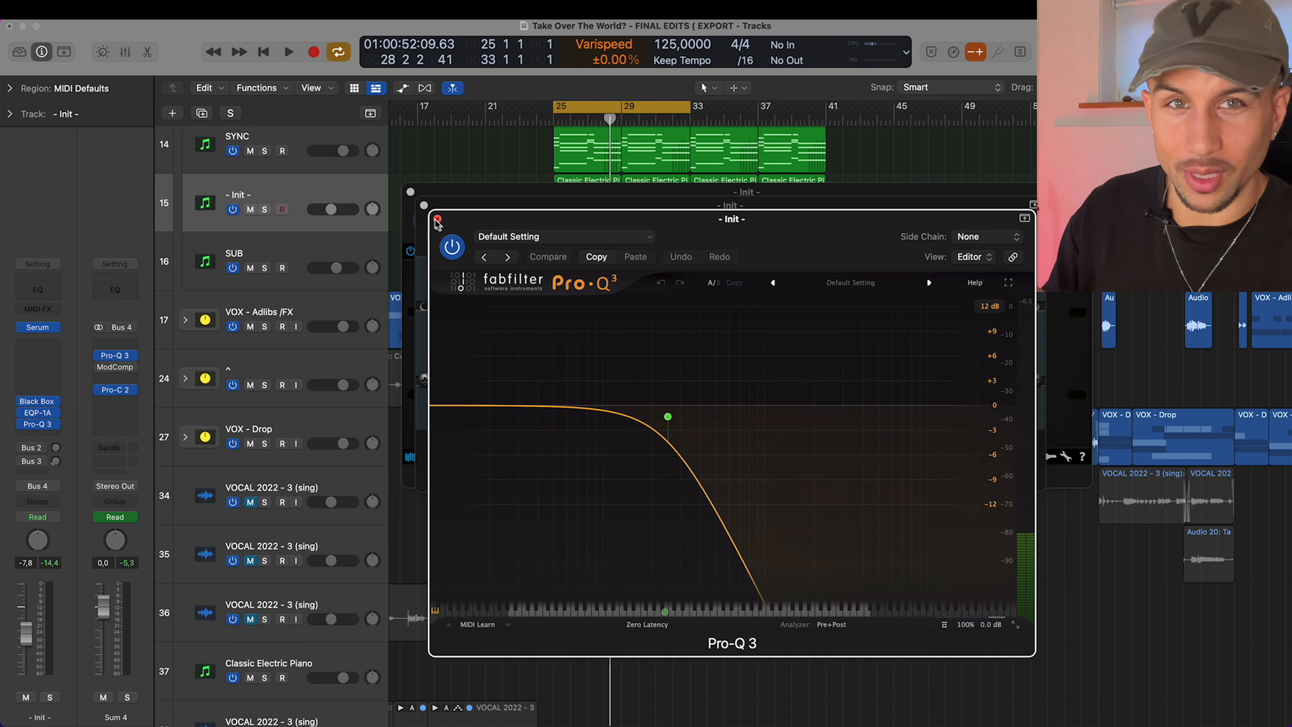
pyautogui.click(437, 223)
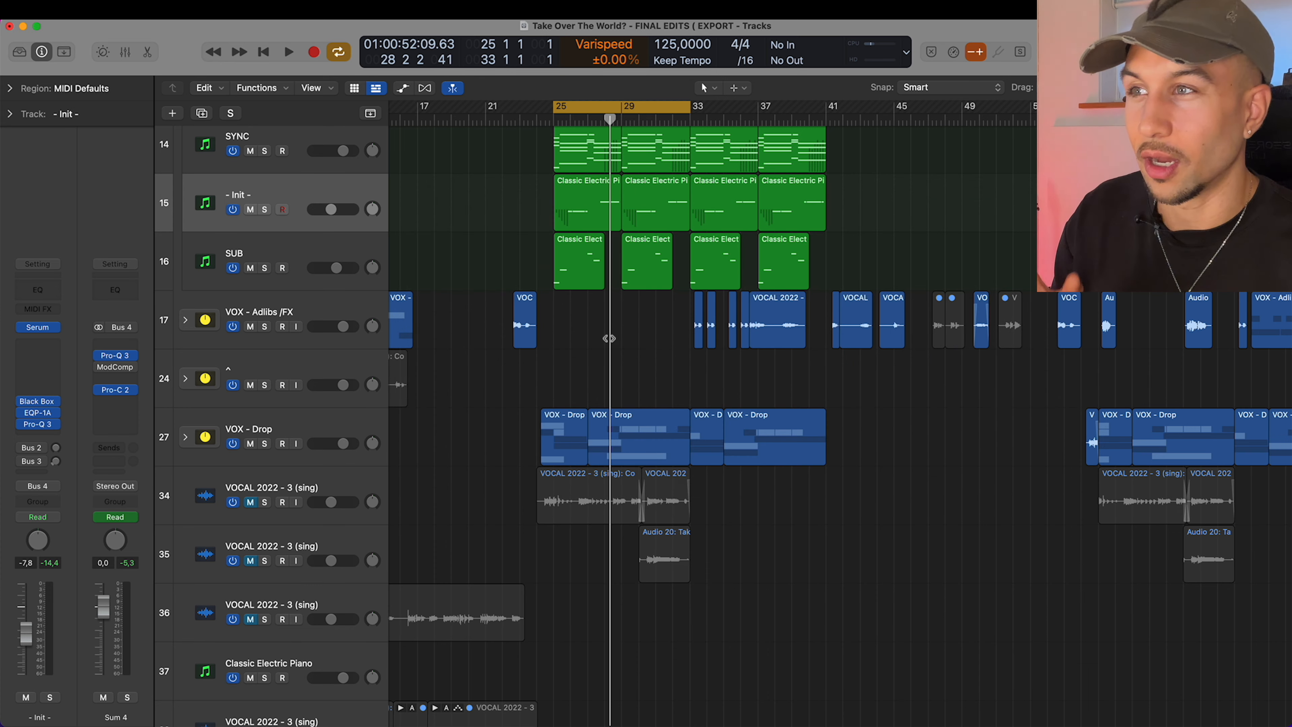
pyautogui.scroll(-3)
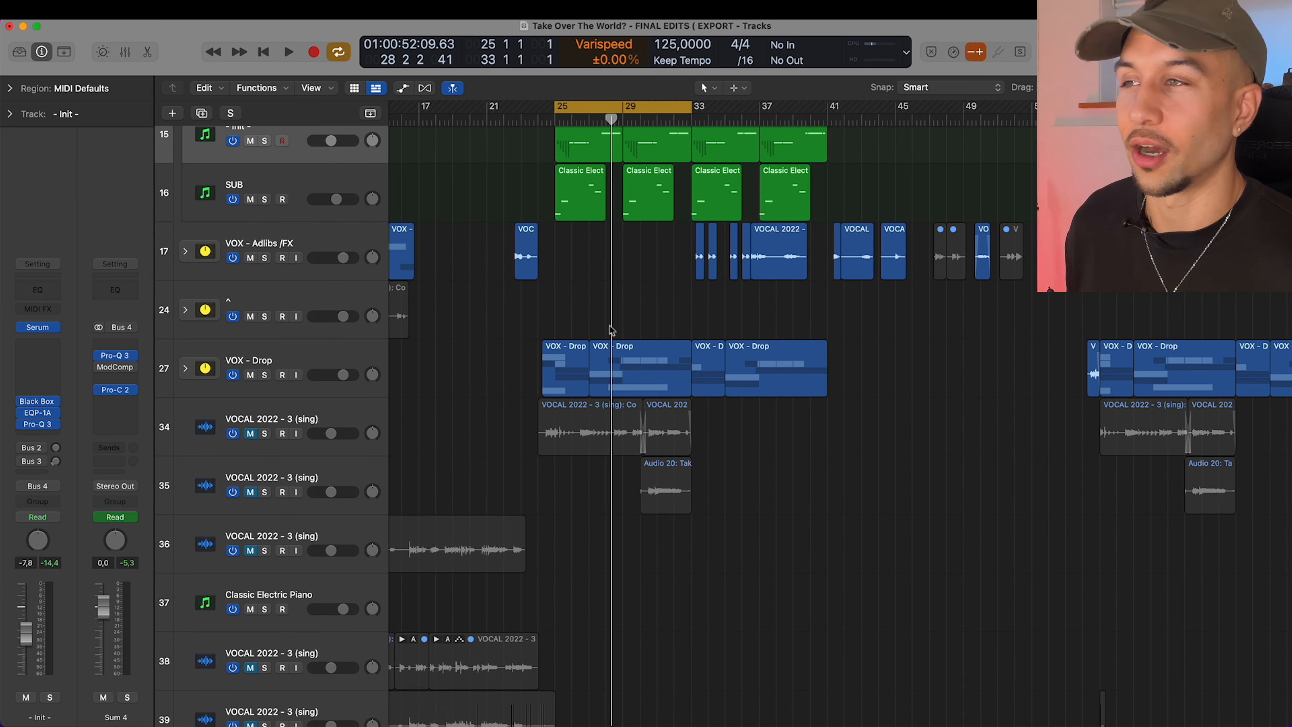
pyautogui.click(264, 375)
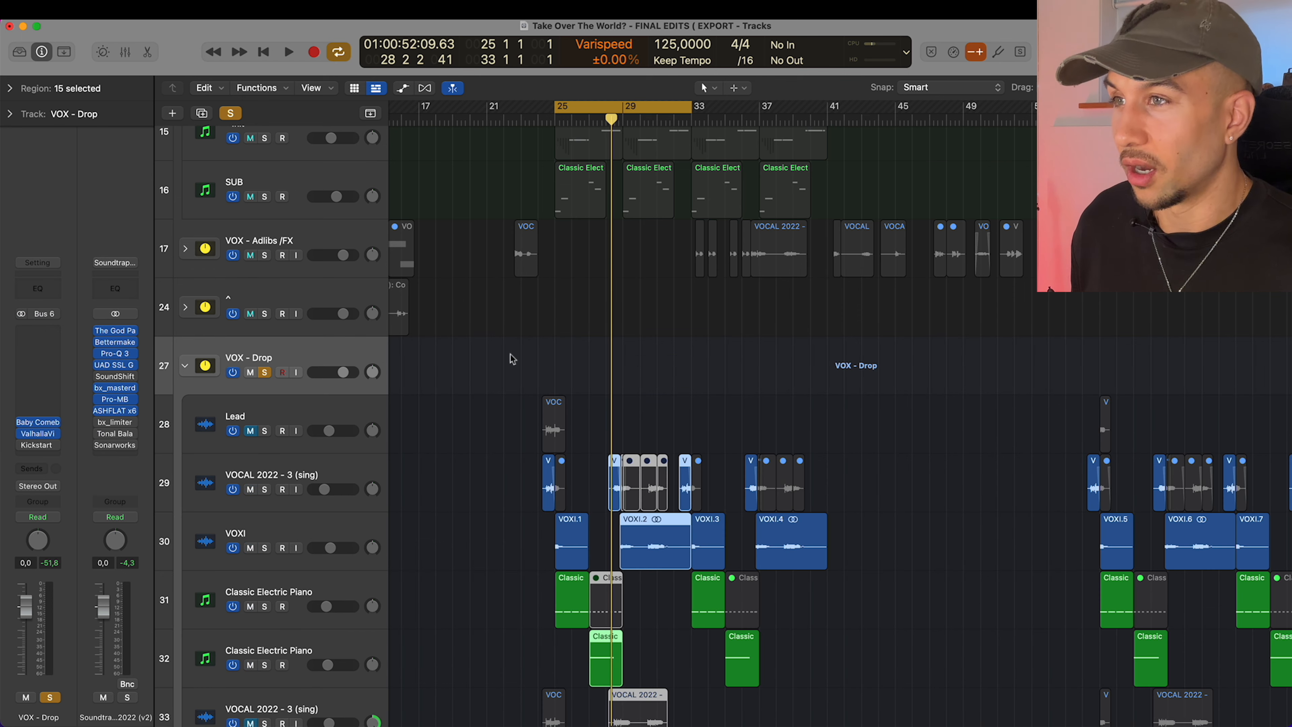
# Show the Quanta 2 synth using VOXI.wav on the Classic Electric Piano track 31
pyautogui.click(288, 52)
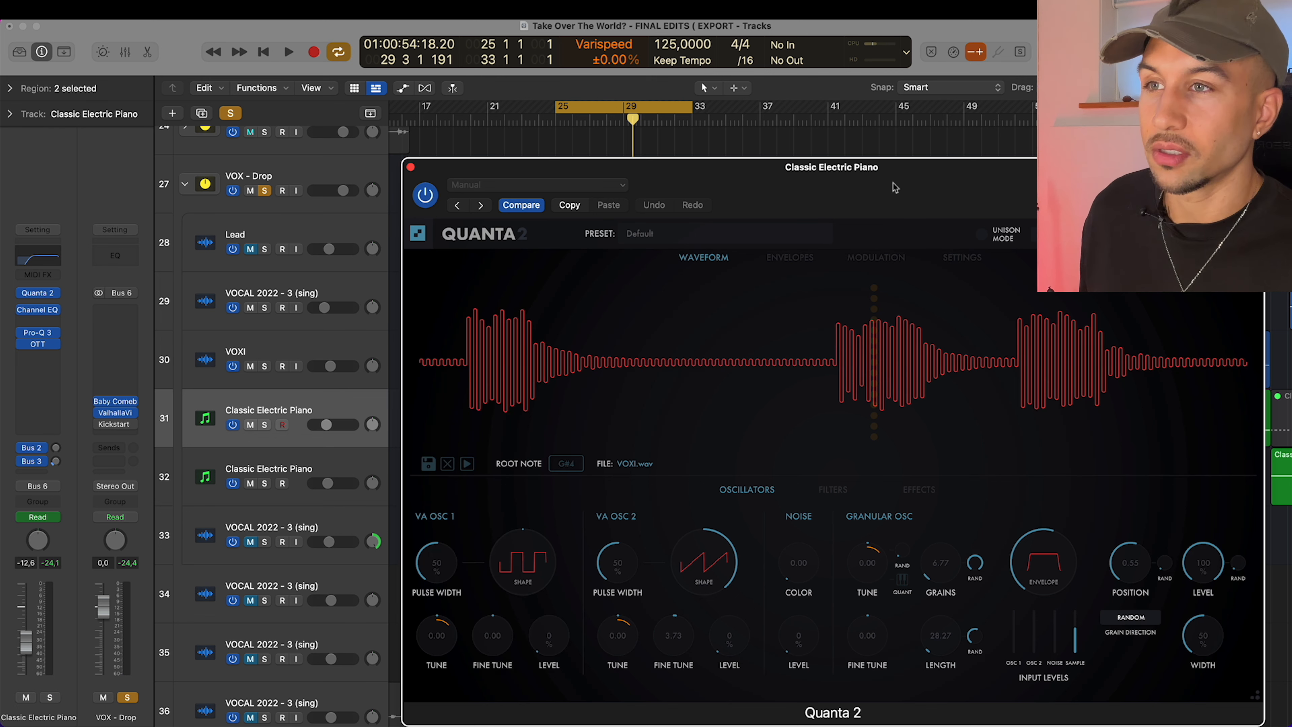
# Play the drop to hear Quanta 2, then close the Quanta 2 window
pyautogui.click(287, 52)
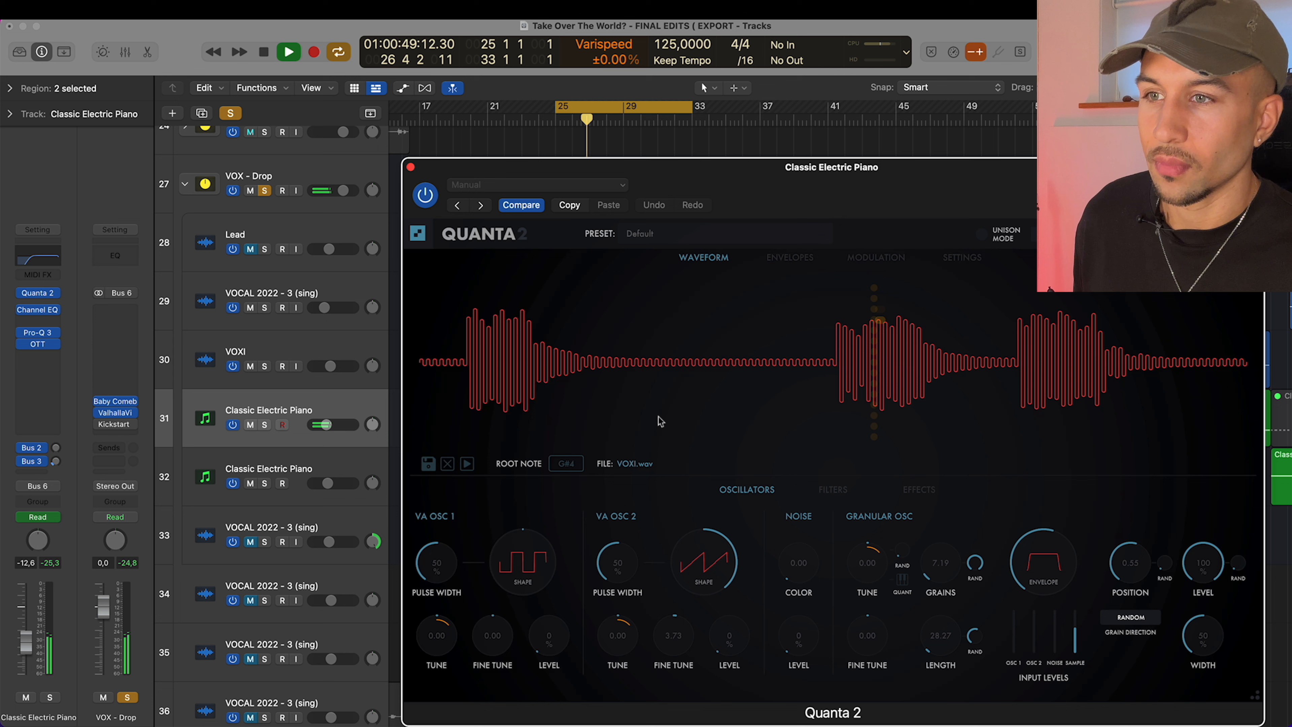
pyautogui.click(287, 51)
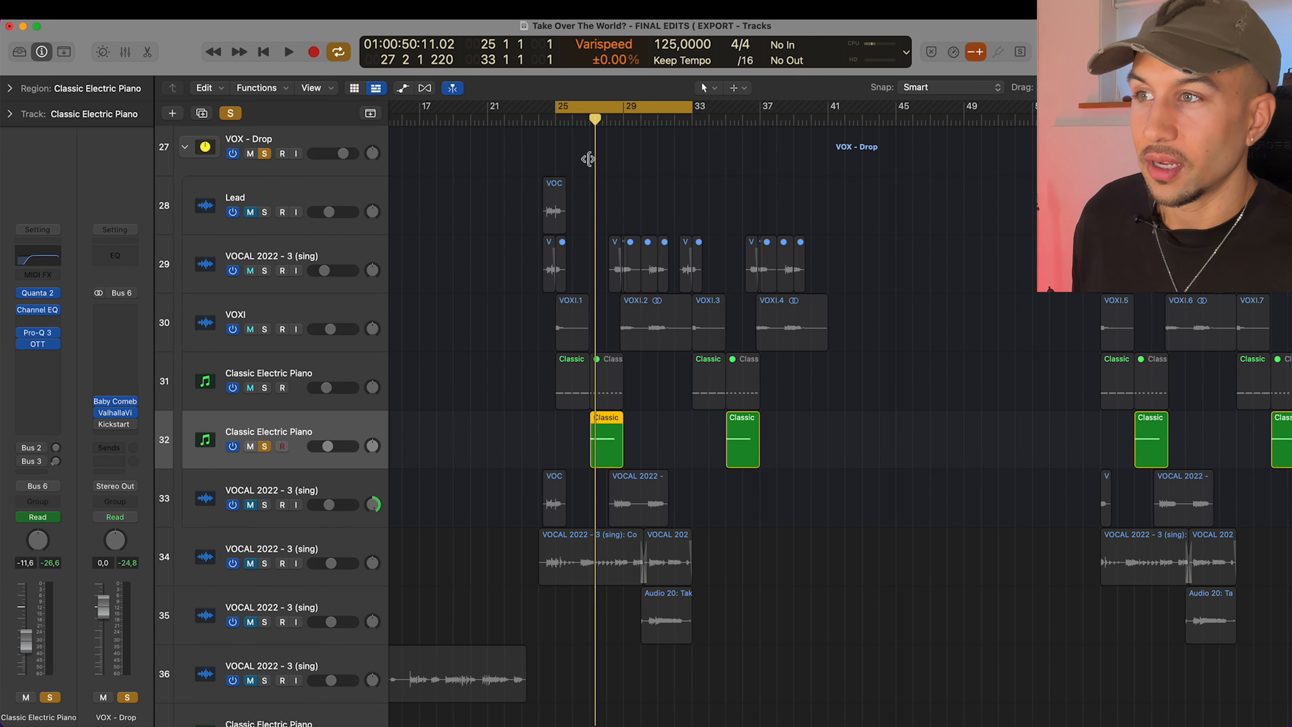
pyautogui.click(288, 52)
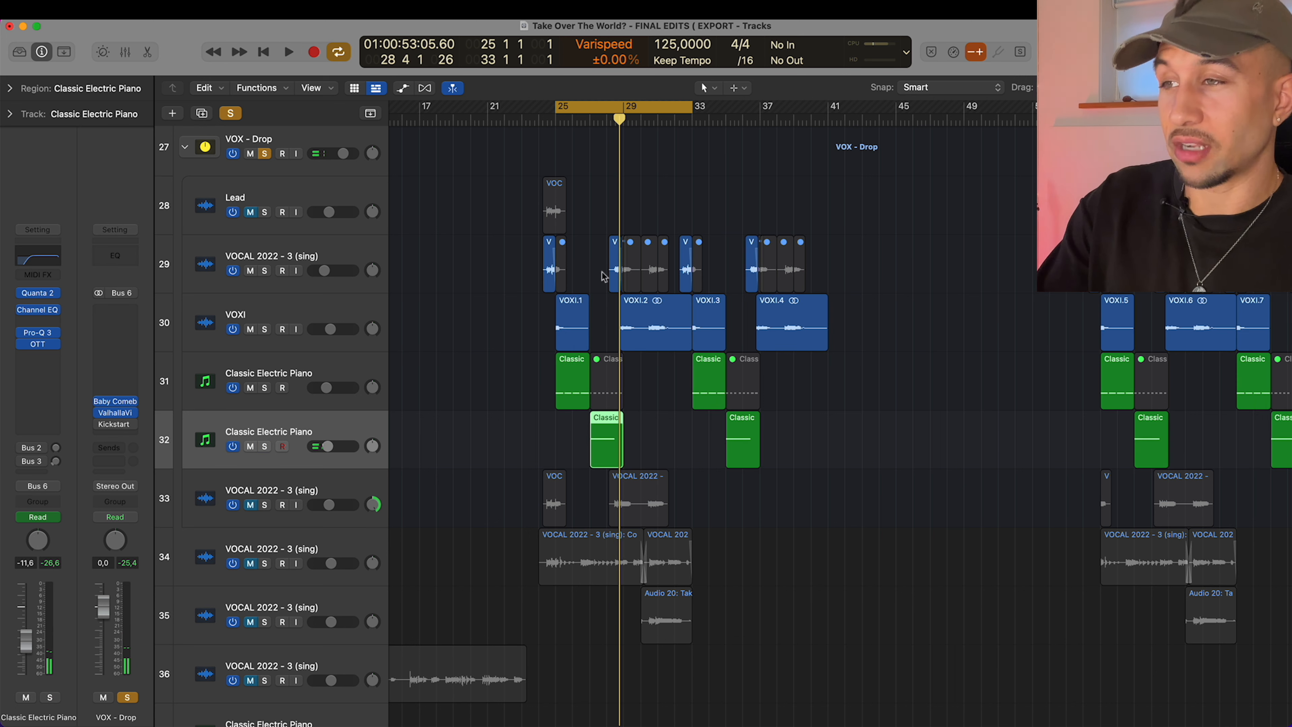
pyautogui.moveTo(595, 297)
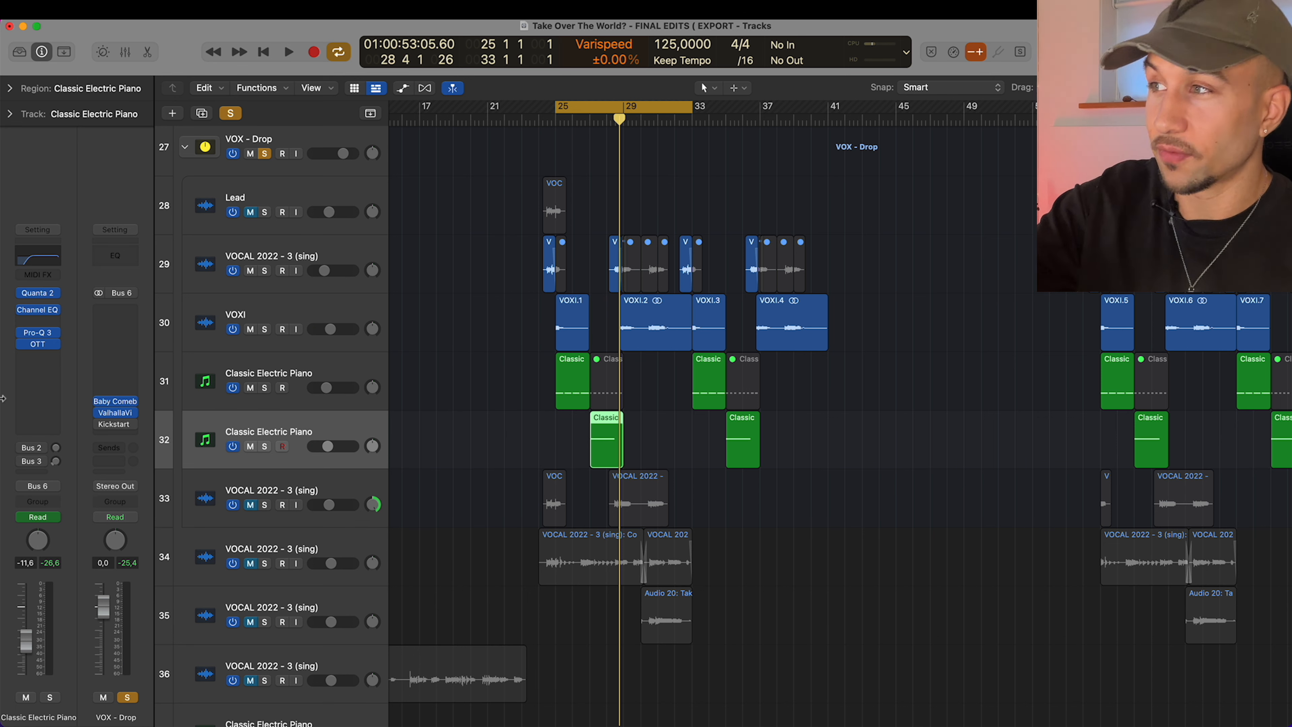
pyautogui.click(38, 344)
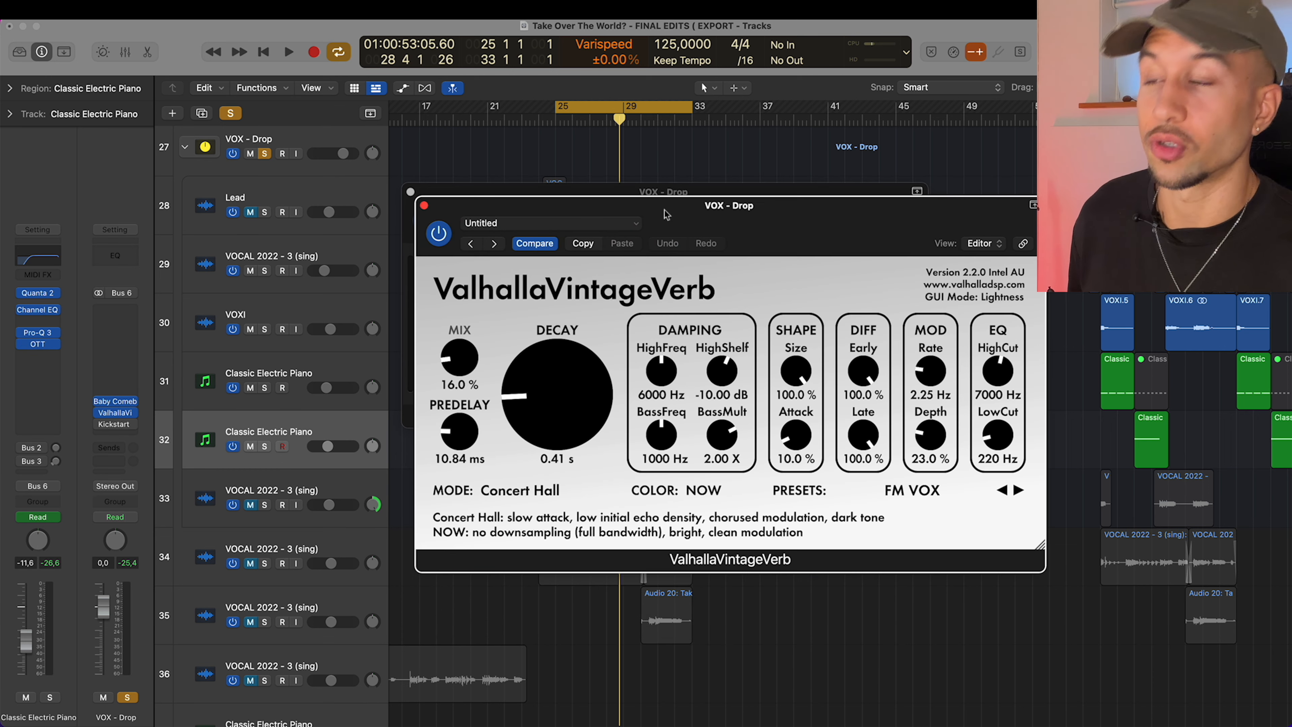
pyautogui.click(425, 205)
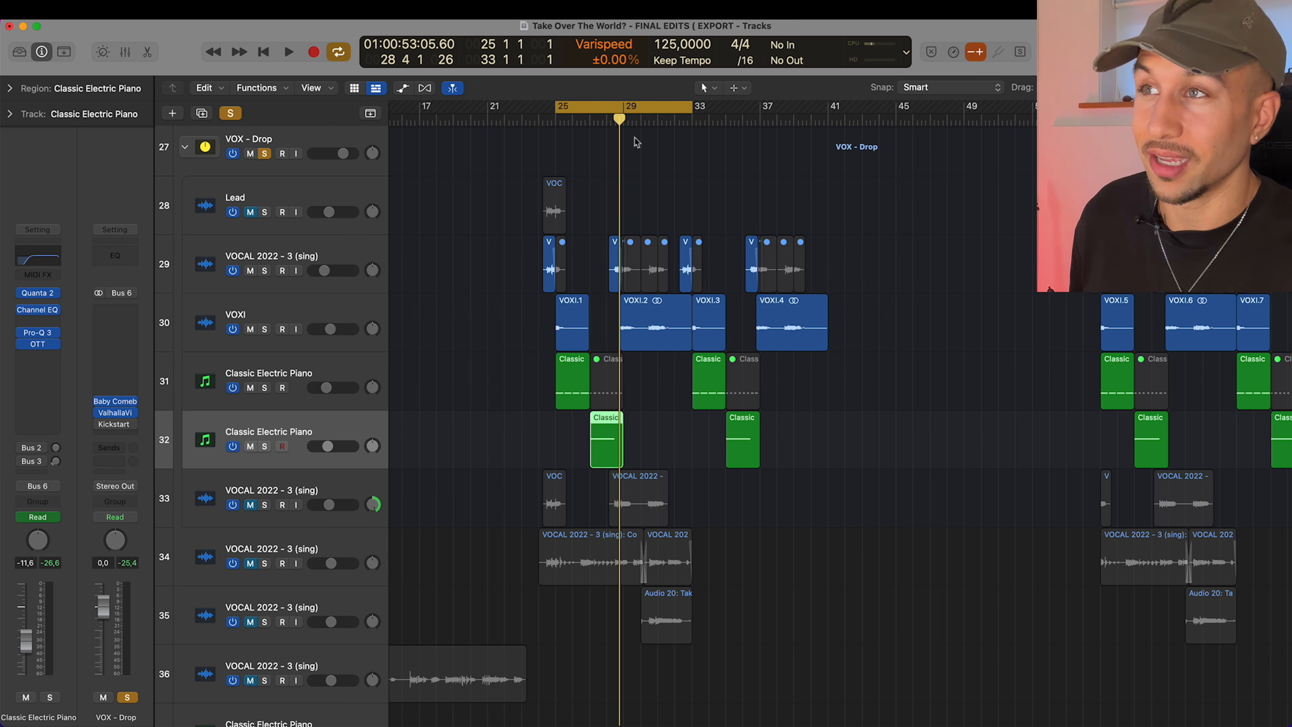